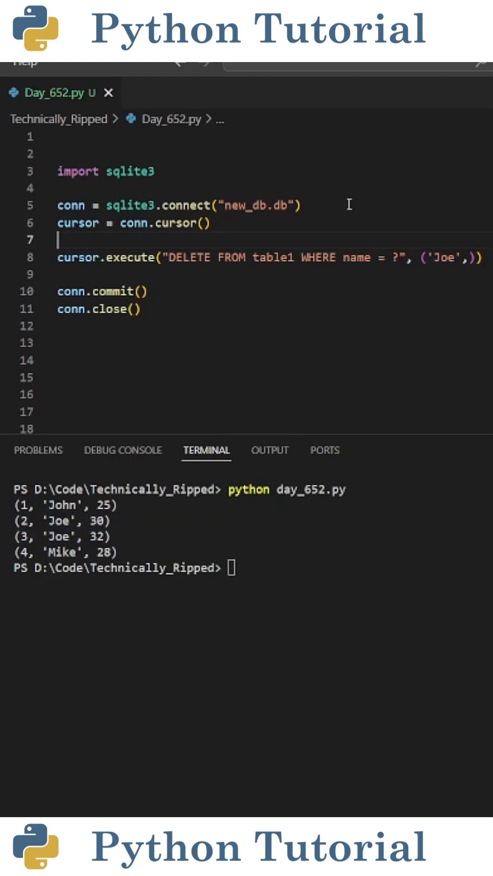
pyautogui.doubleClick(105, 171)
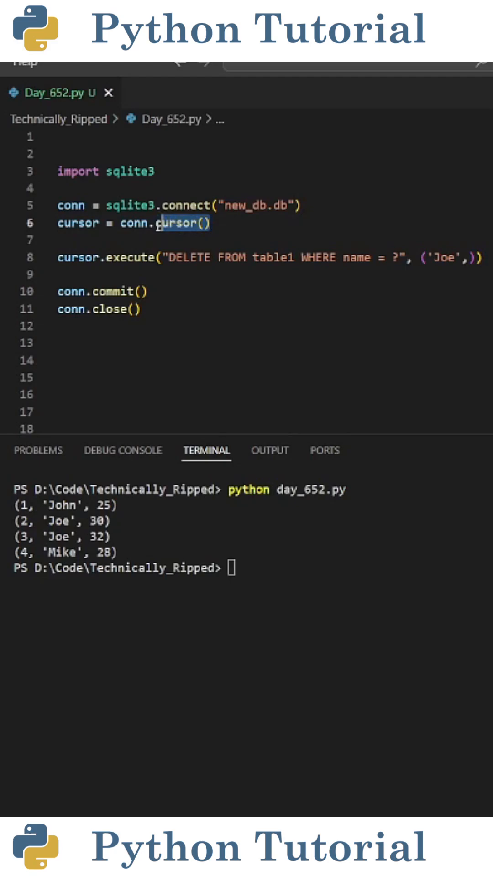
pyautogui.doubleClick(79, 223)
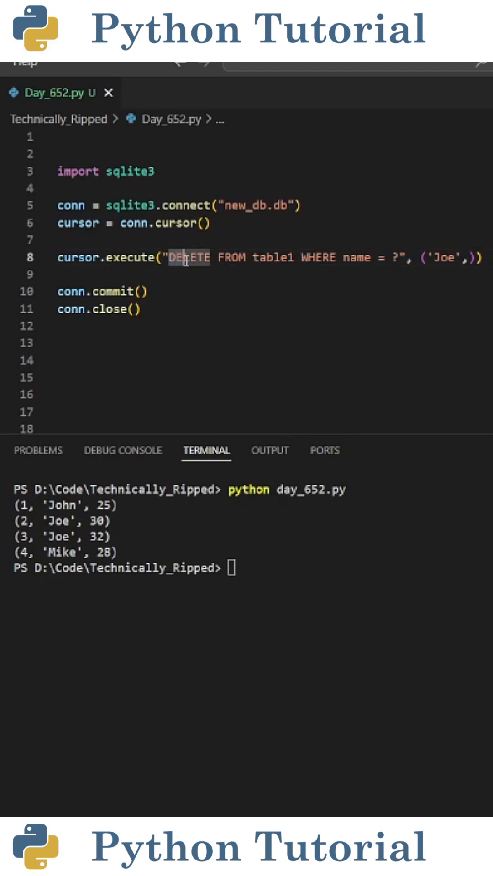
pyautogui.moveTo(173, 257); pyautogui.dragTo(377, 257)
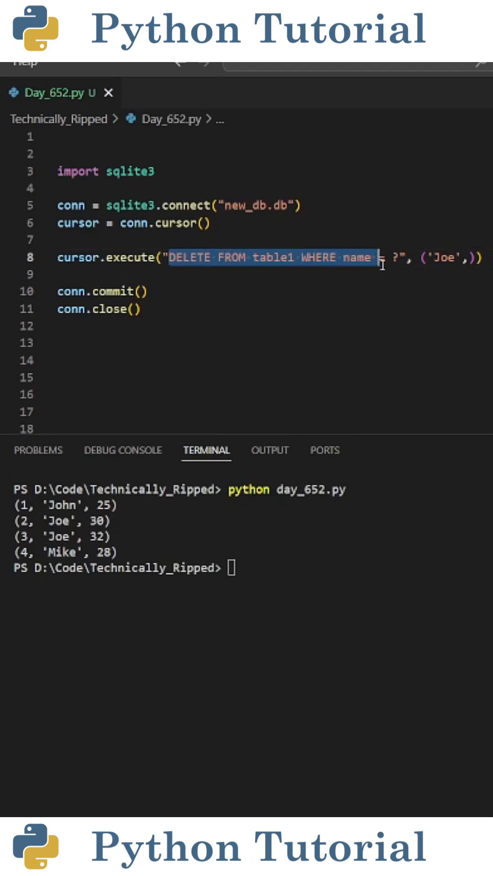
pyautogui.click(458, 257)
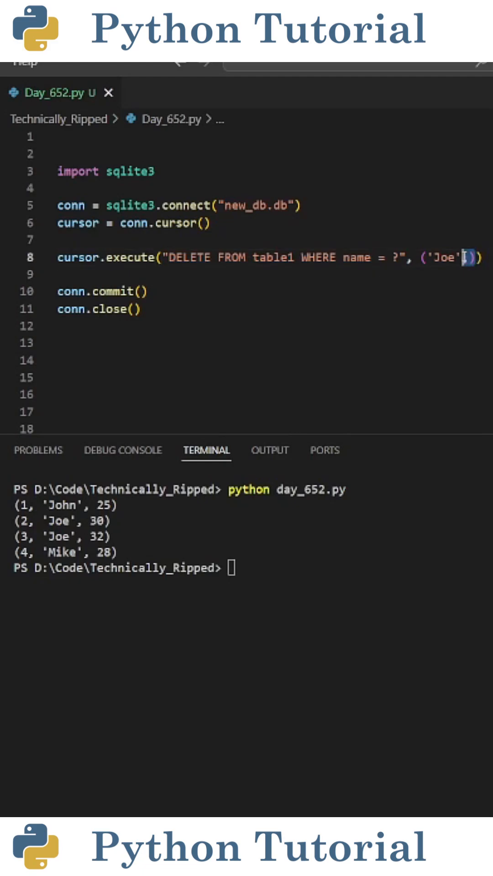